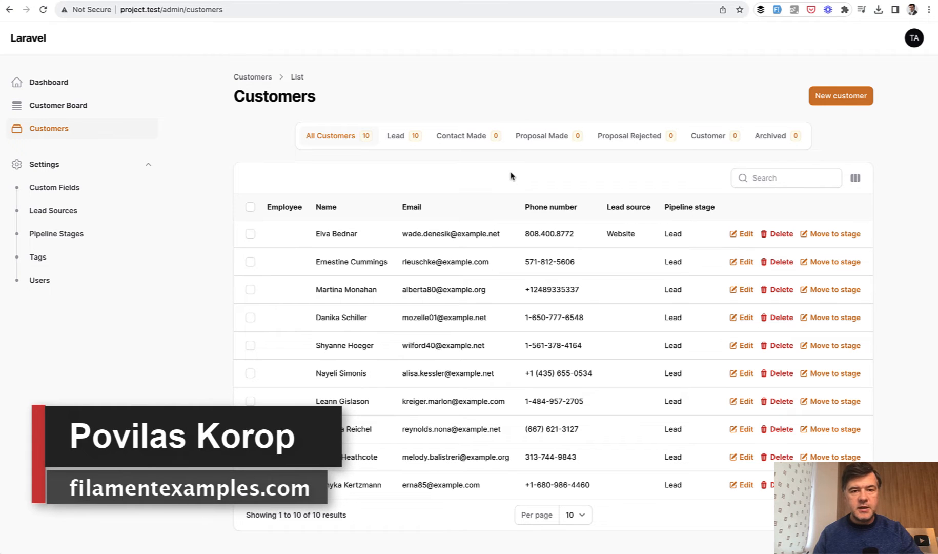
pyautogui.moveTo(446, 242)
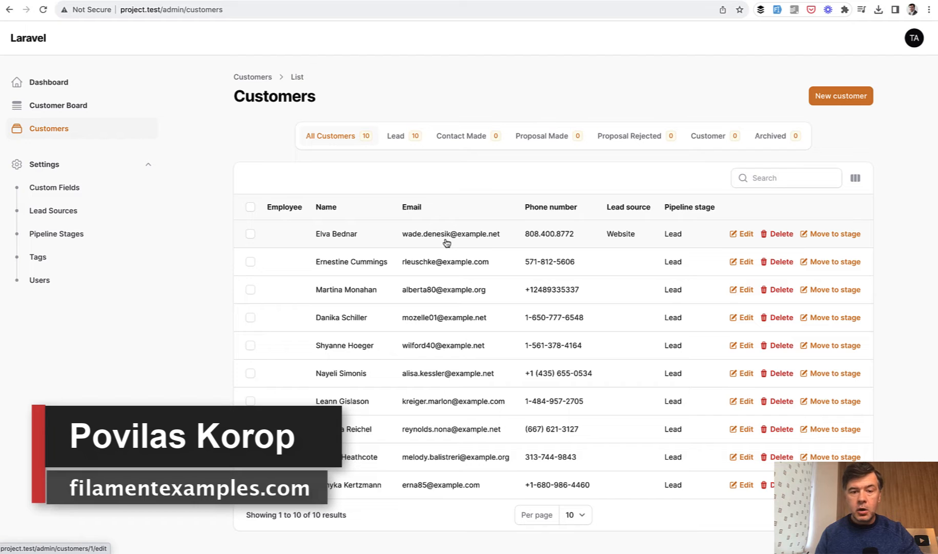
pyautogui.click(745, 234)
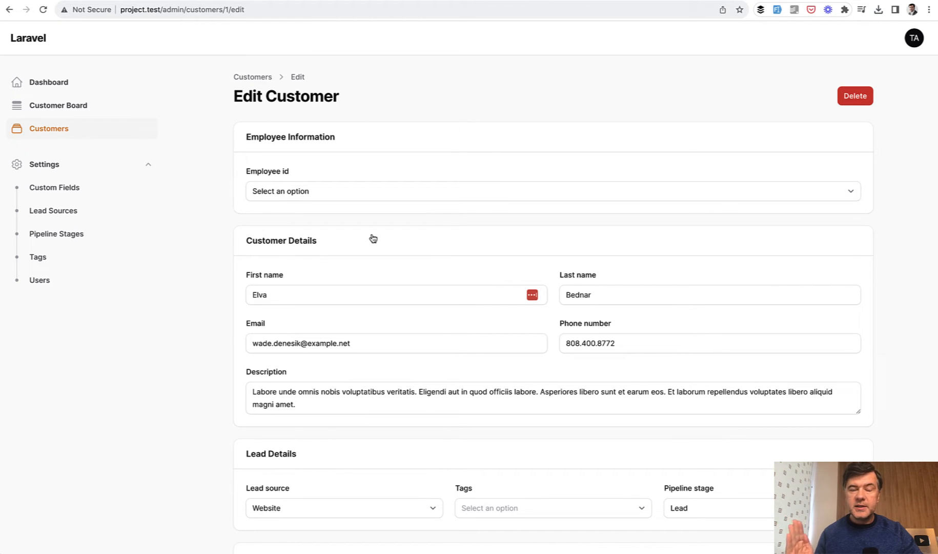
pyautogui.moveTo(319, 227)
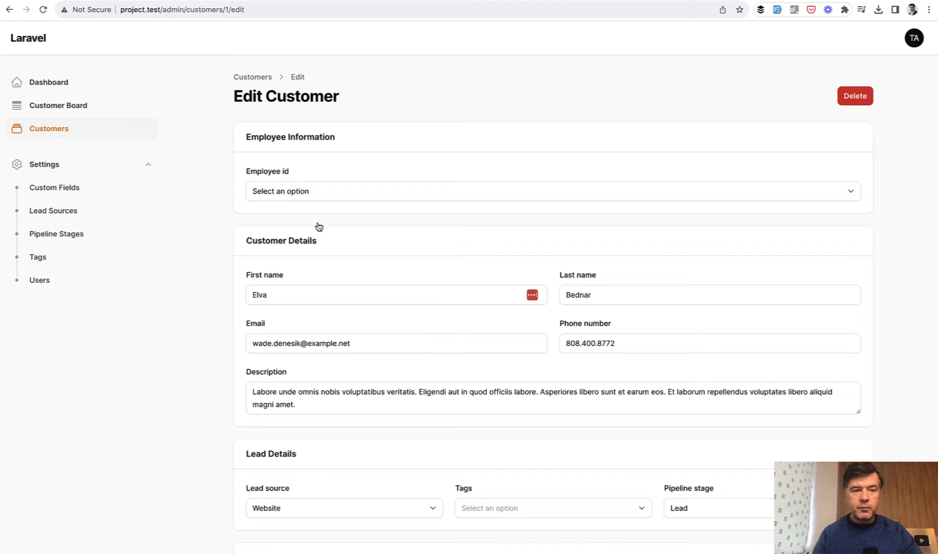
pyautogui.click(252, 76)
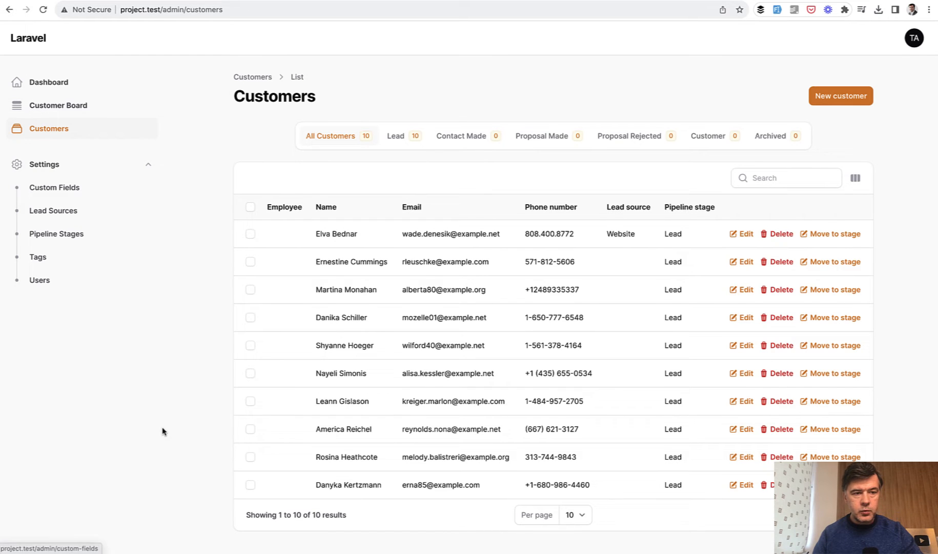
pyautogui.moveTo(154, 455)
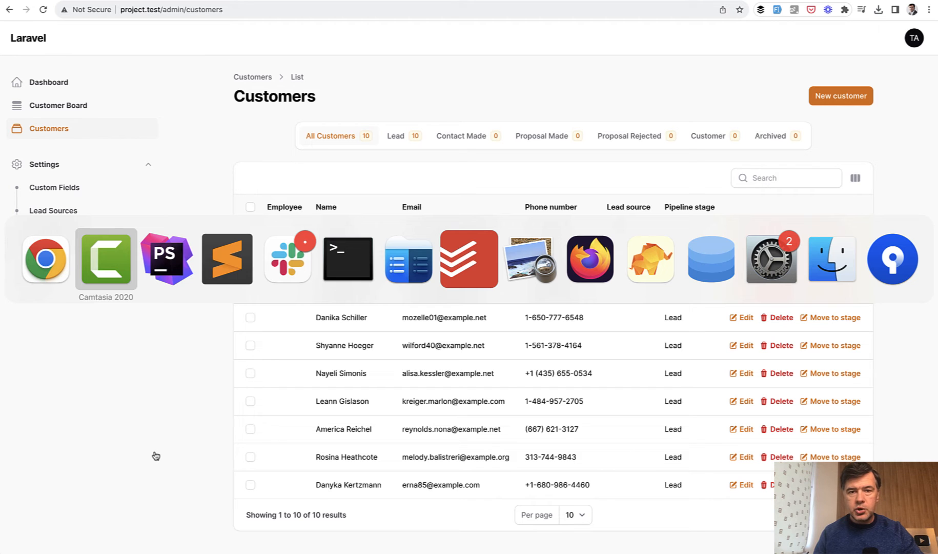
pyautogui.click(167, 259)
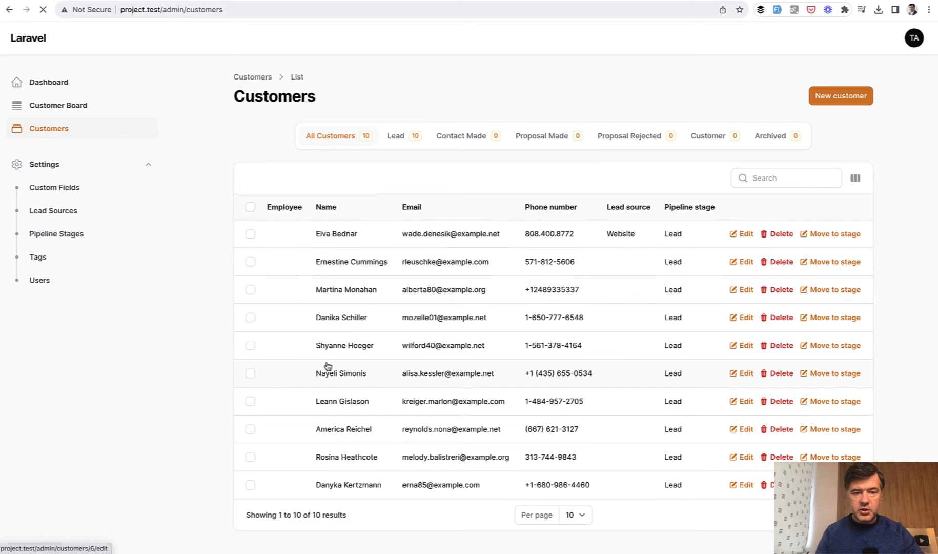
pyautogui.click(336, 234)
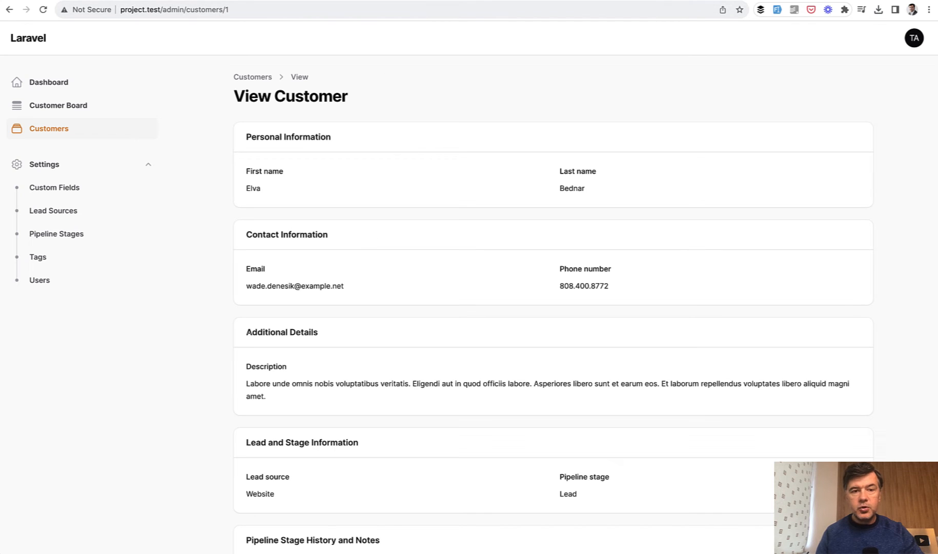
pyautogui.moveTo(213, 149)
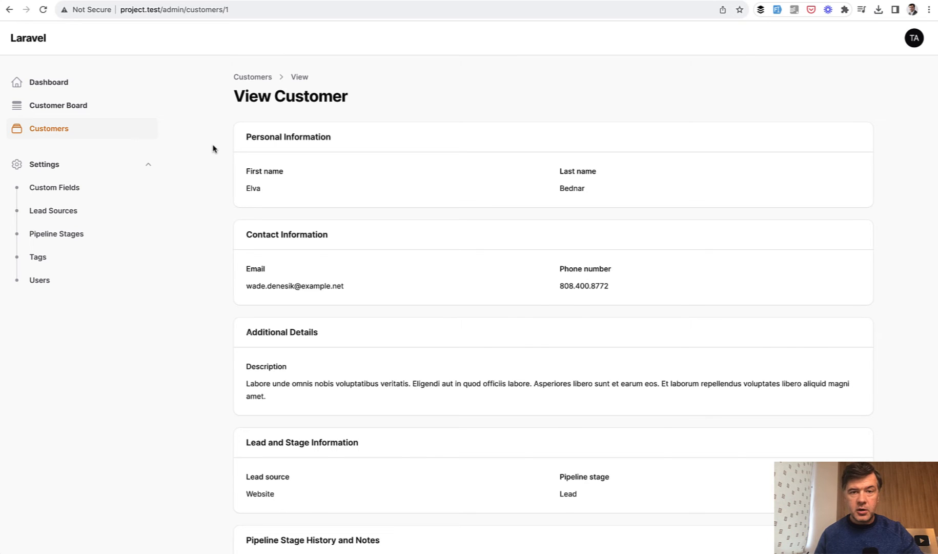
pyautogui.click(253, 76)
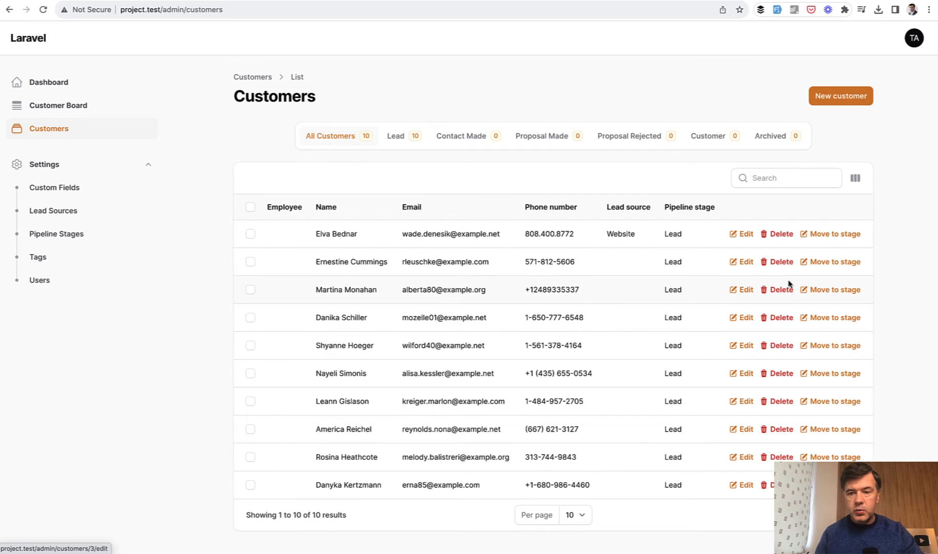
pyautogui.click(781, 233)
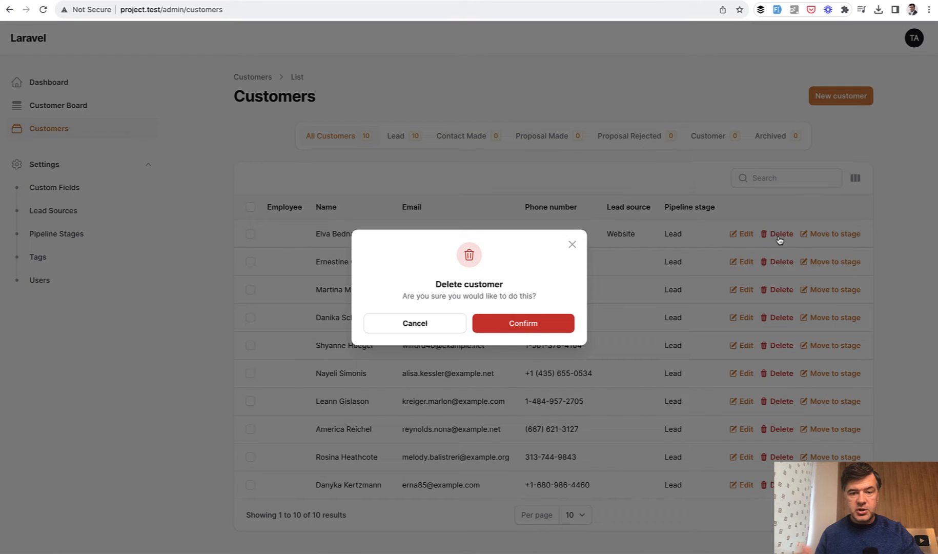
pyautogui.click(522, 323)
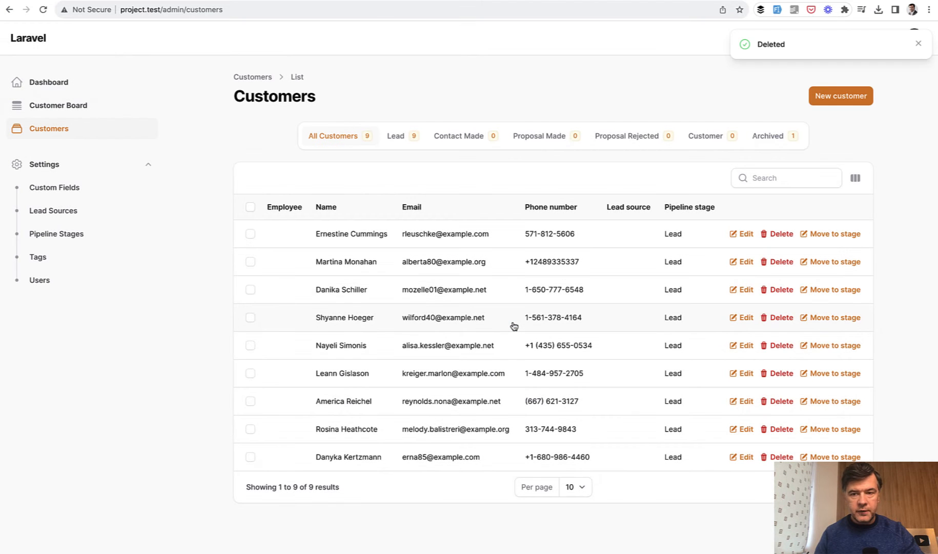
pyautogui.click(768, 136)
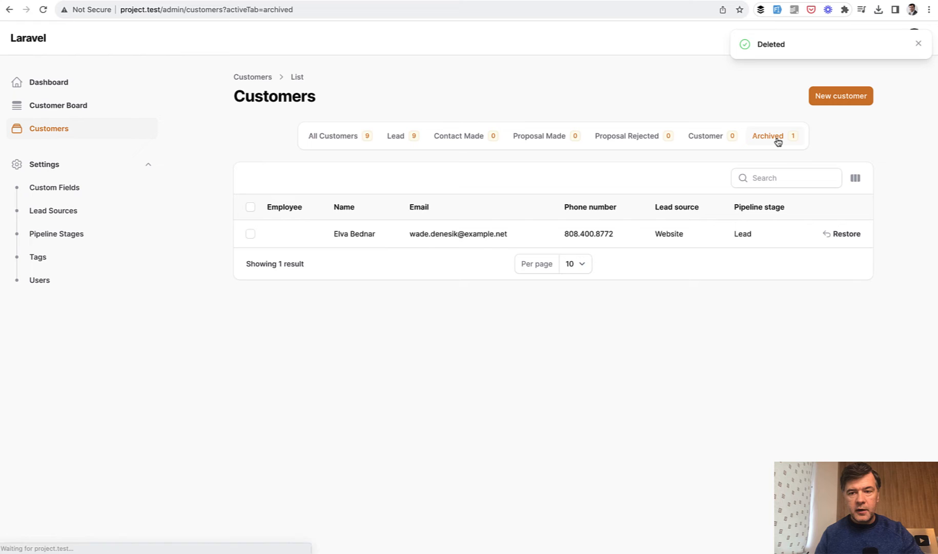
pyautogui.moveTo(344, 369)
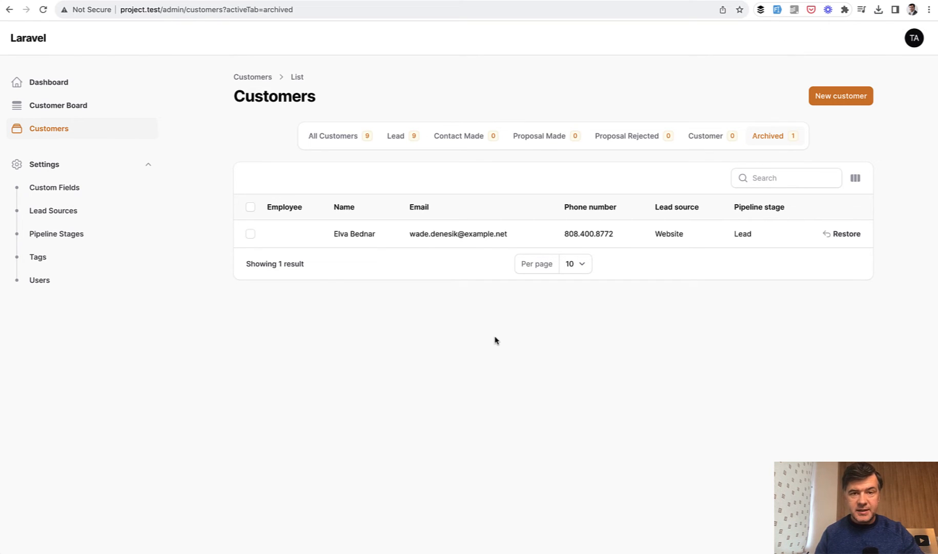
pyautogui.moveTo(352, 225)
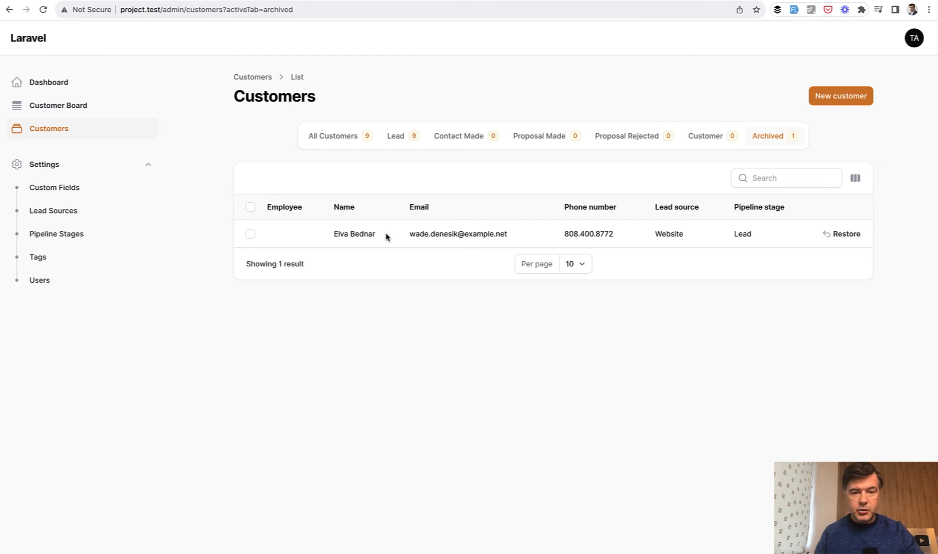
pyautogui.moveTo(439, 239)
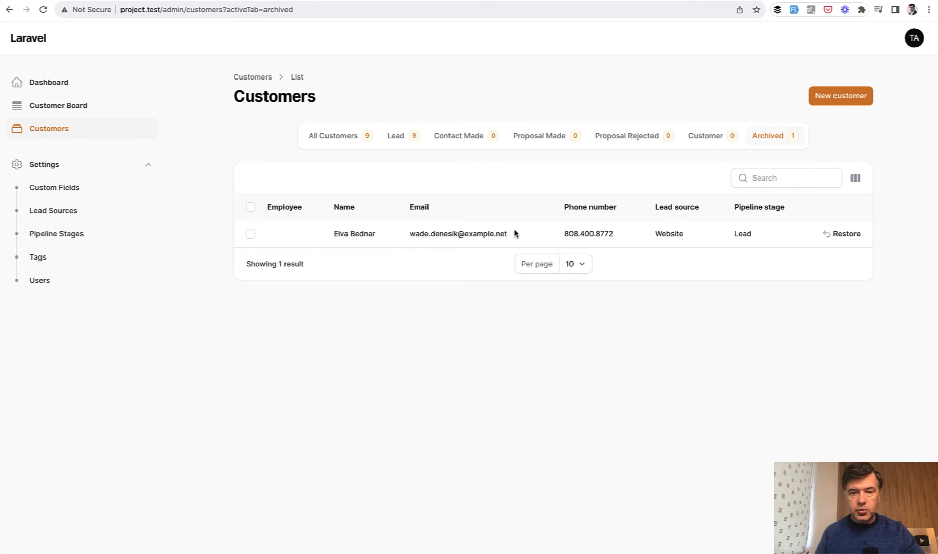
pyautogui.moveTo(590, 239)
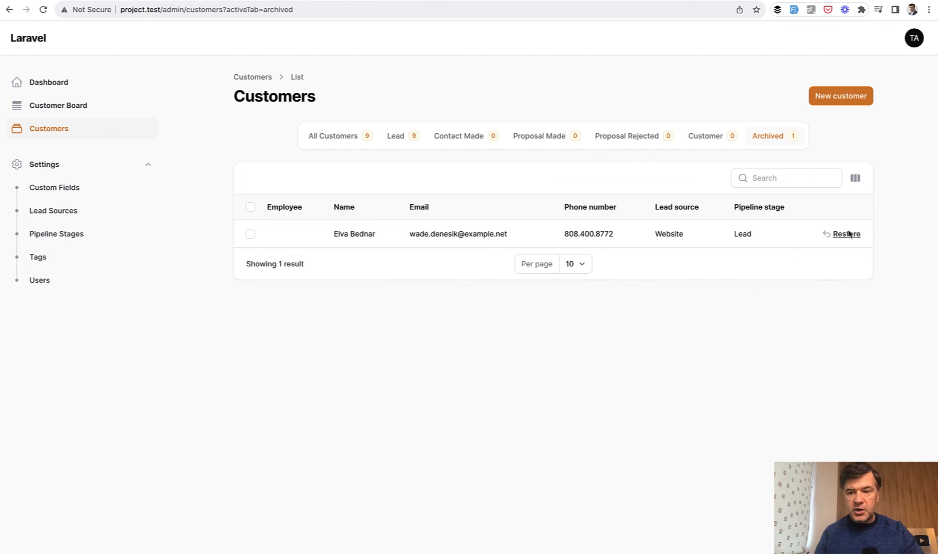
pyautogui.click(846, 233)
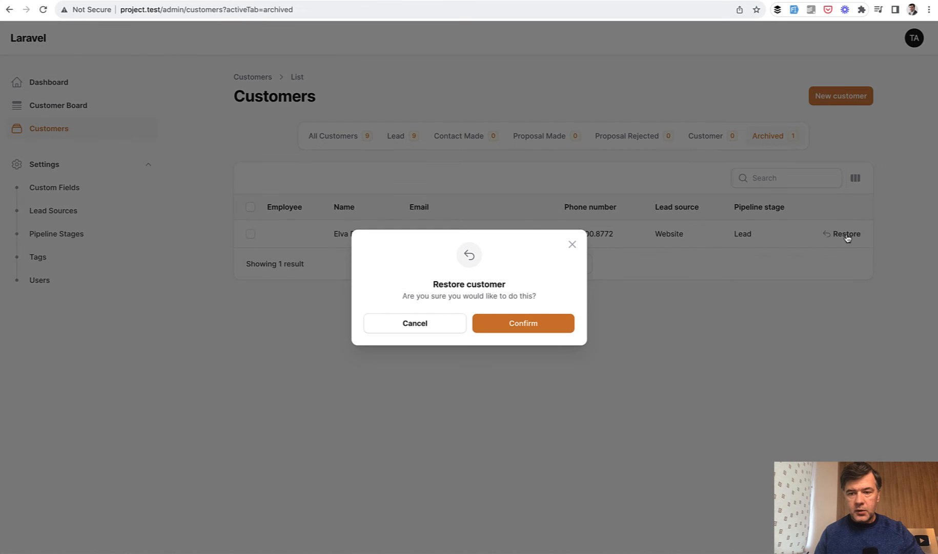
pyautogui.click(522, 322)
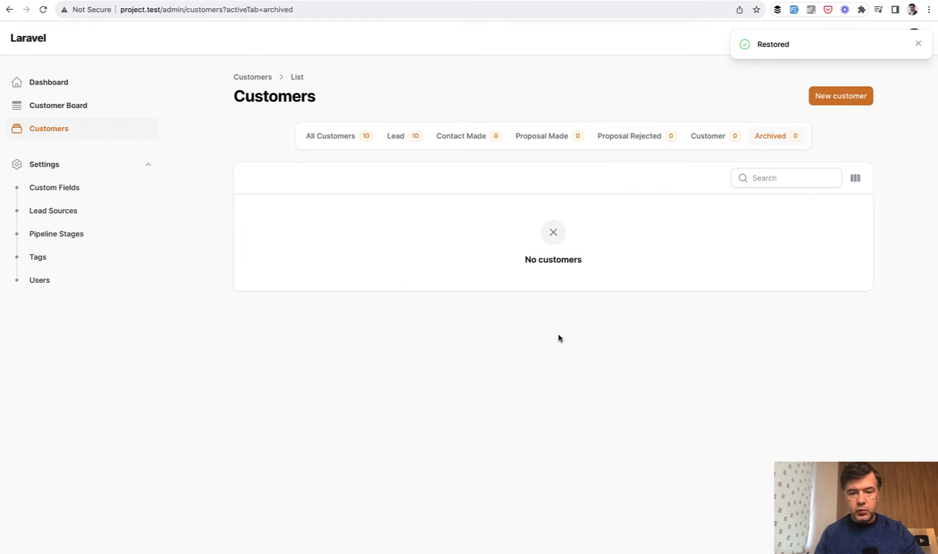
pyautogui.click(330, 136)
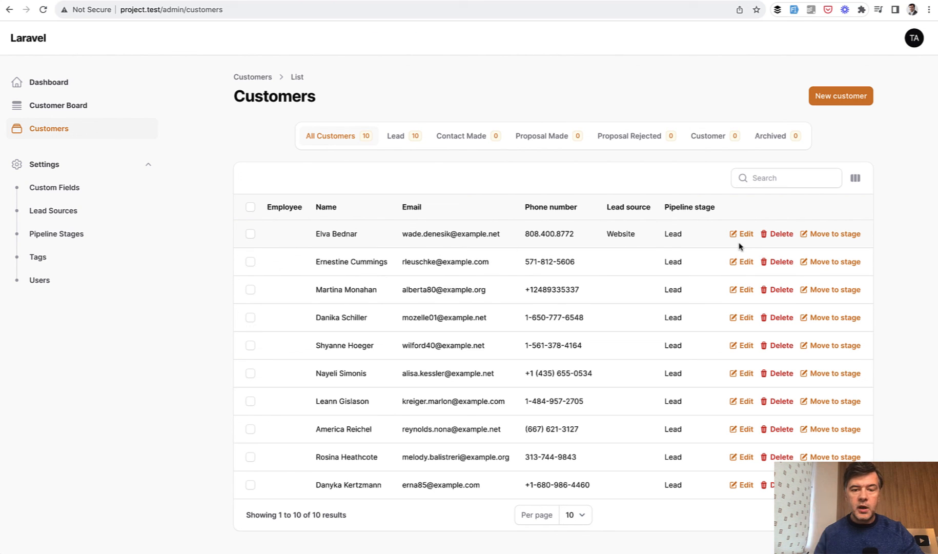
pyautogui.moveTo(415, 343)
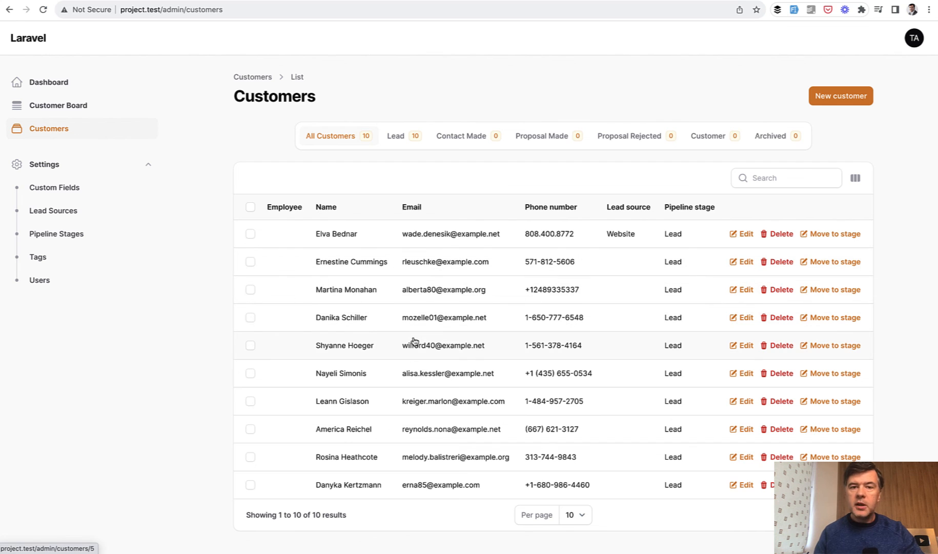